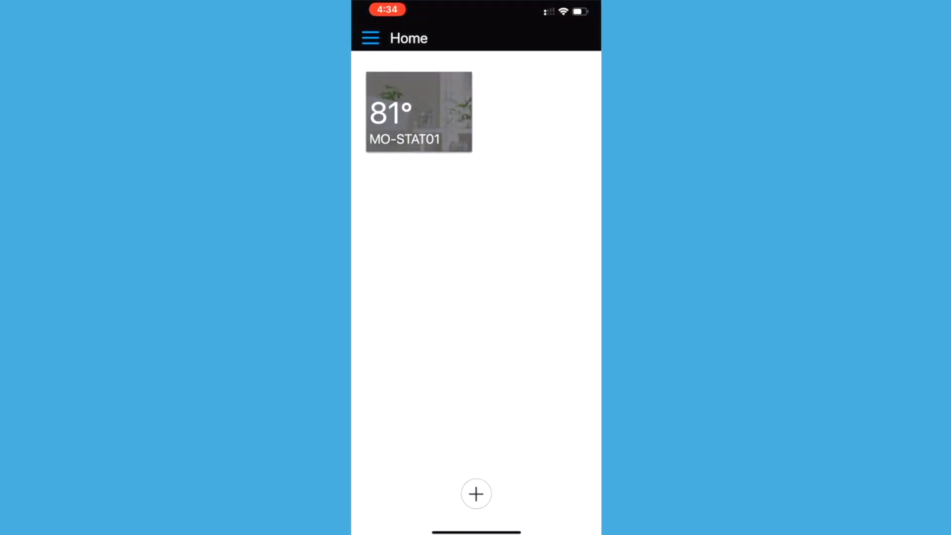
Step: Bring up the main navigation menu from the Home screen
click(370, 38)
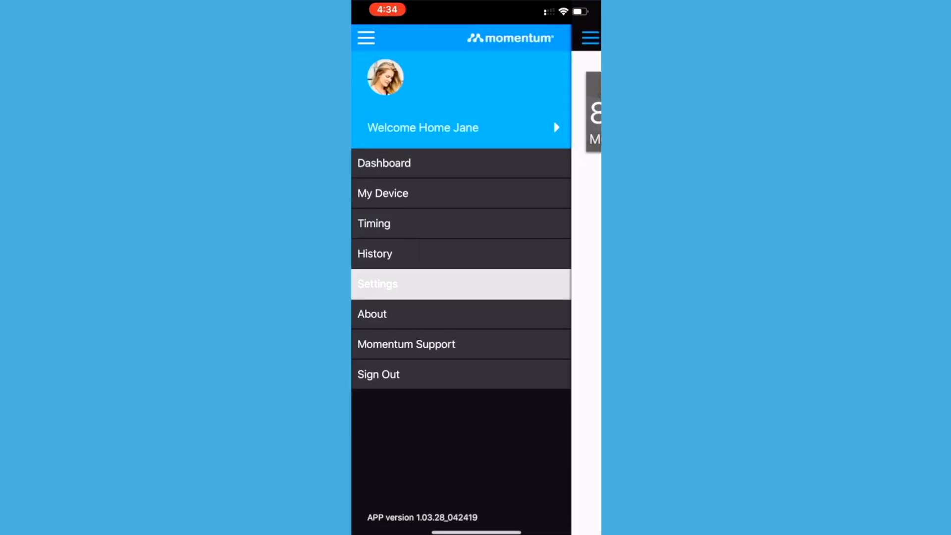
Step: Open the MO-STAT01 thermostat settings and rename the device to "Meri"
click(377, 285)
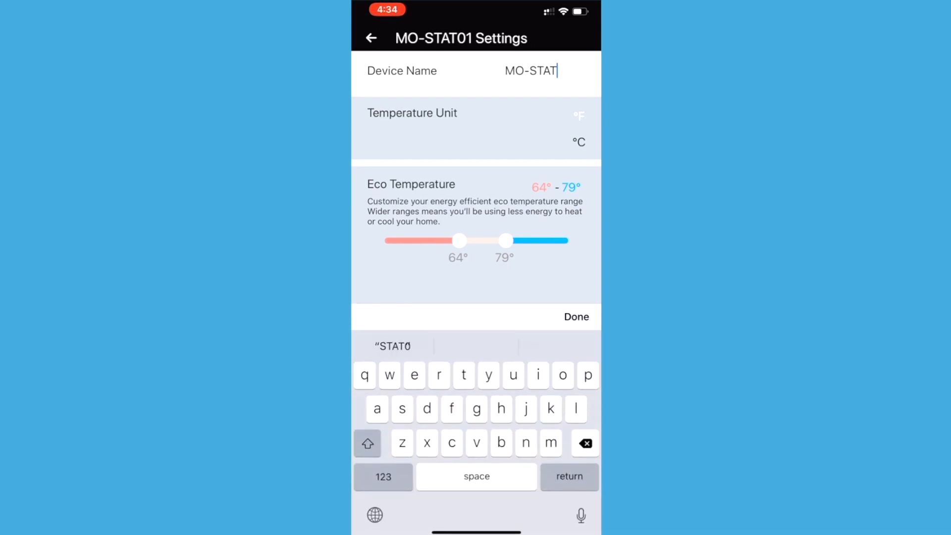
click(585, 443)
text(Meri)
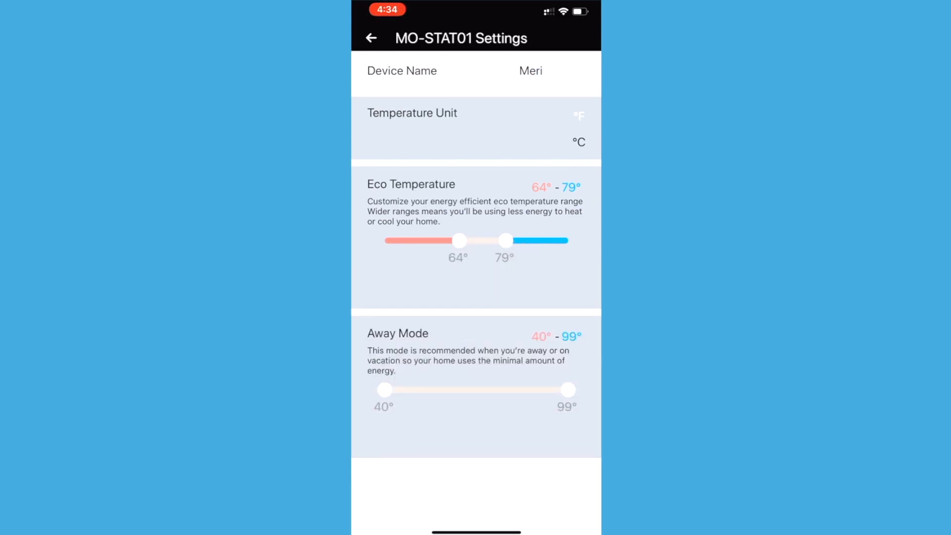
Step: Set the eco temperature range to 70–75° and the away mode range to 66–84°
drag(459, 240, 466, 240)
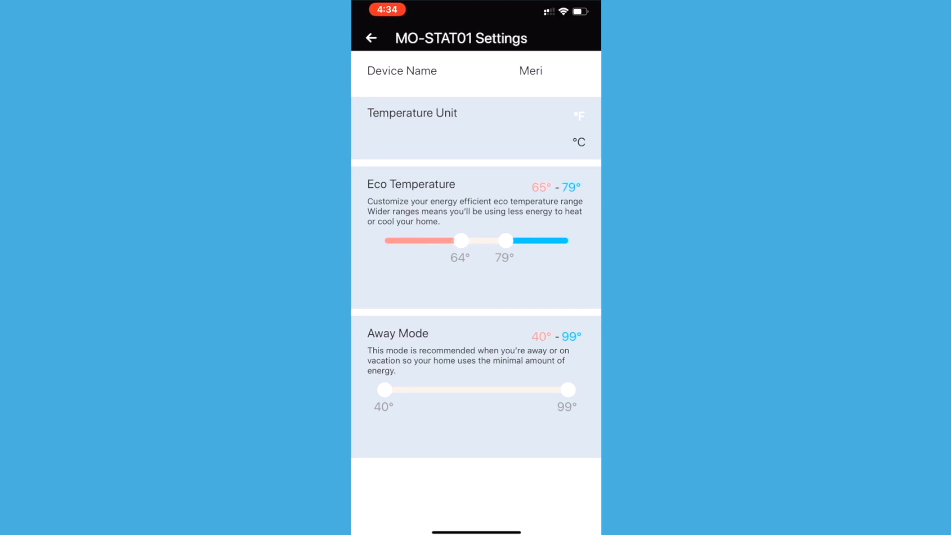
drag(460, 240, 479, 240)
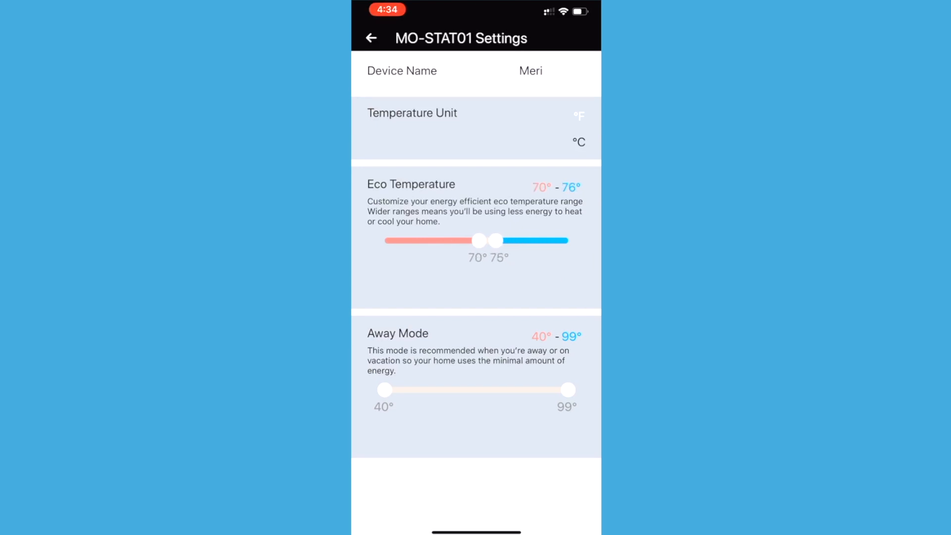
drag(386, 390, 464, 389)
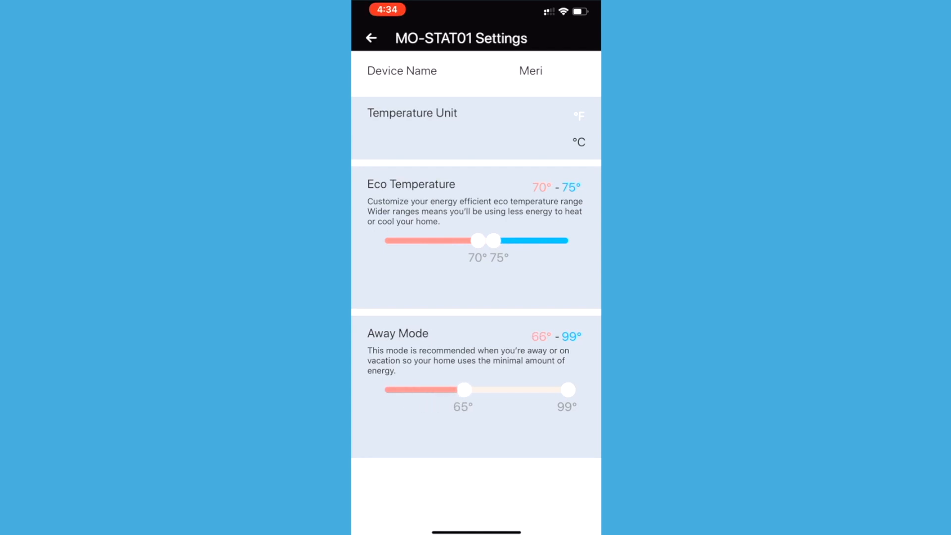
drag(567, 390, 518, 390)
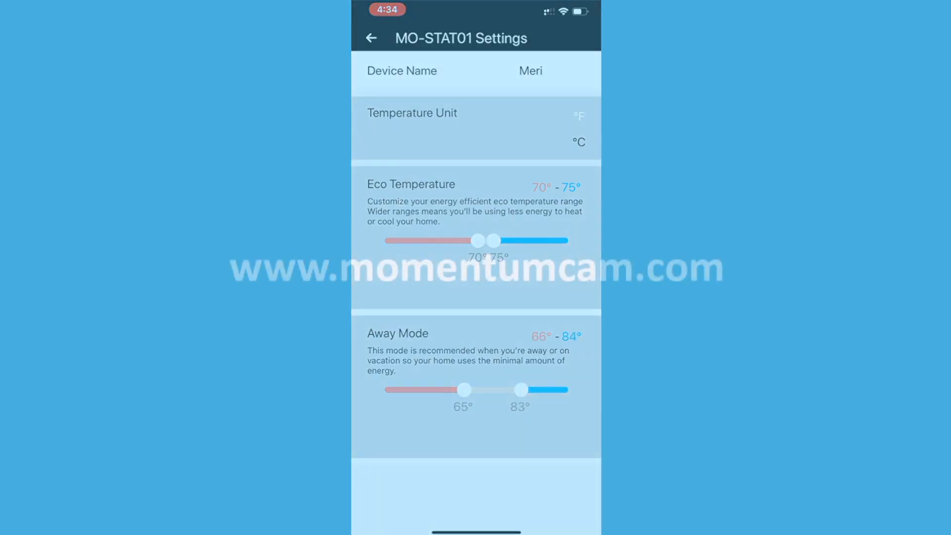